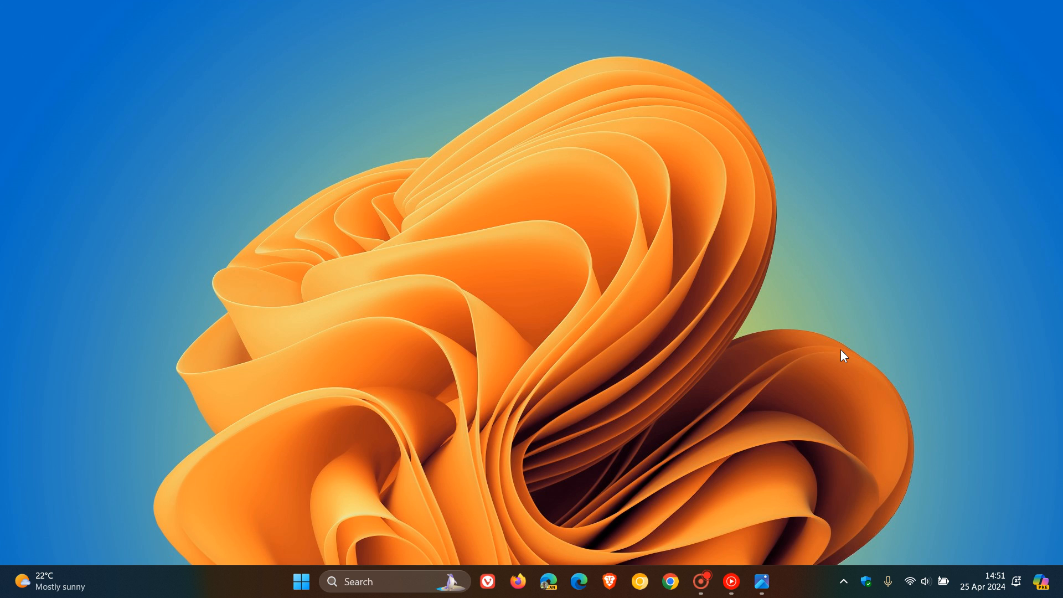
mouse_move(807, 312)
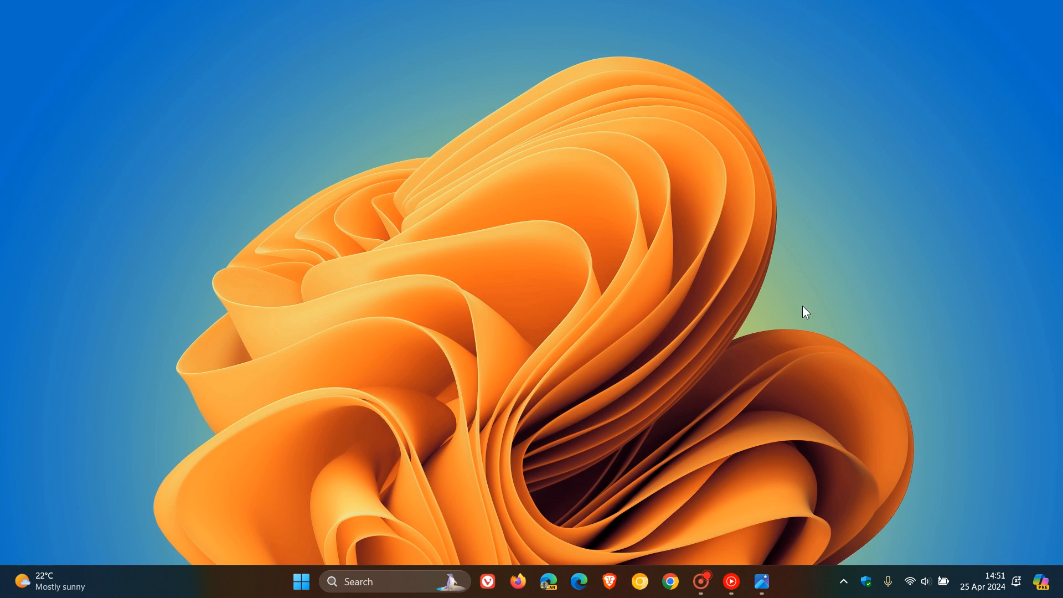
mouse_move(788, 283)
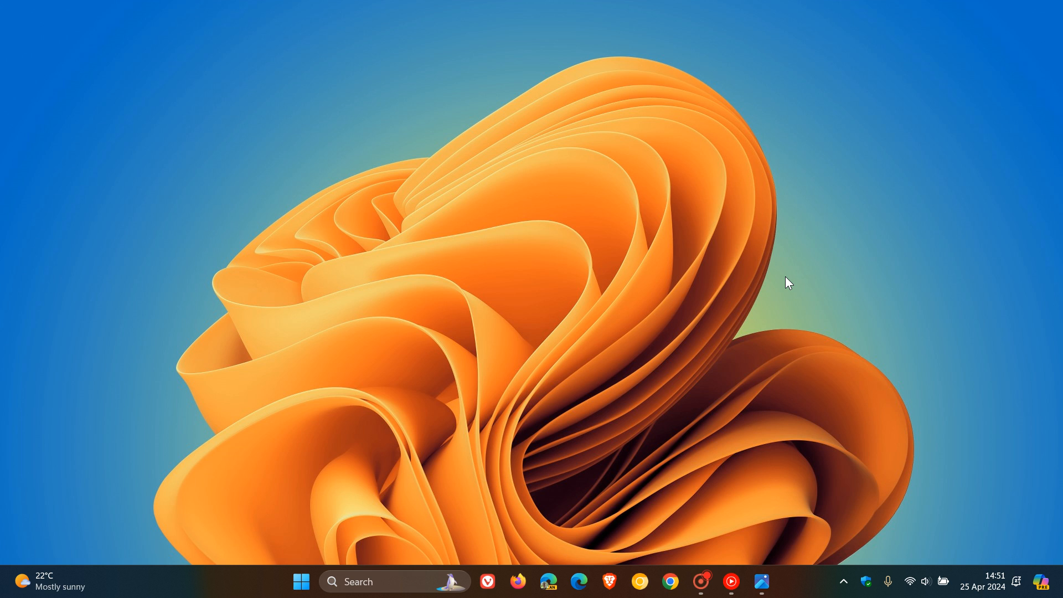
mouse_move(776, 268)
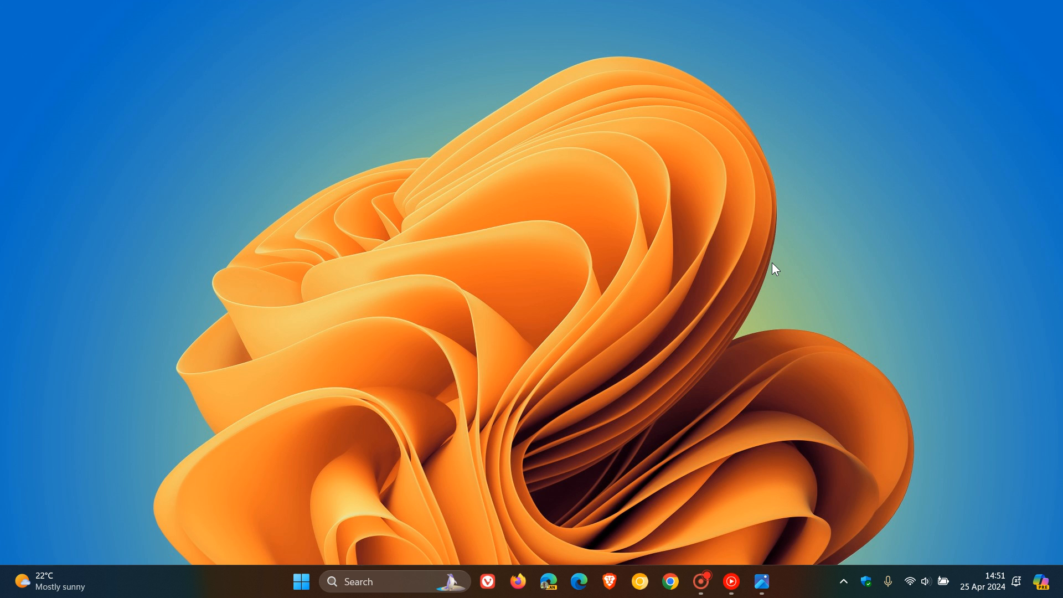
mouse_move(770, 270)
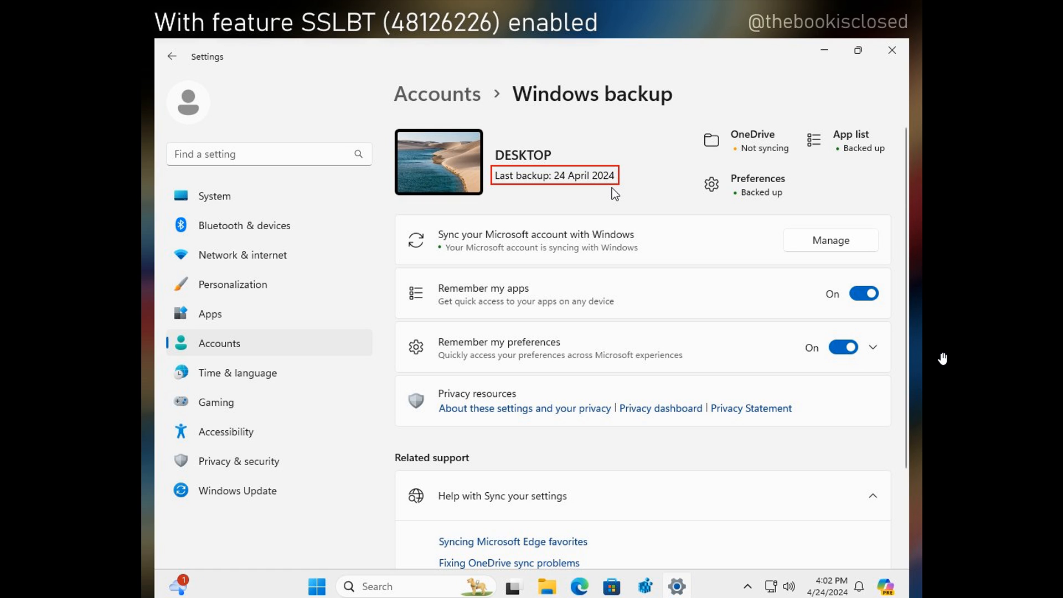
mouse_move(803, 288)
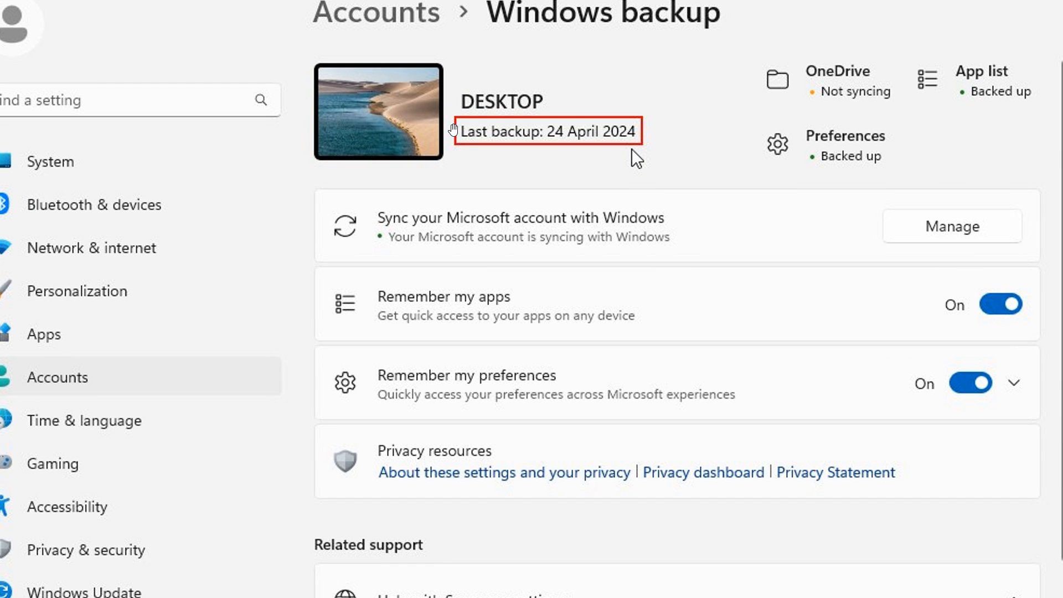
mouse_move(704, 121)
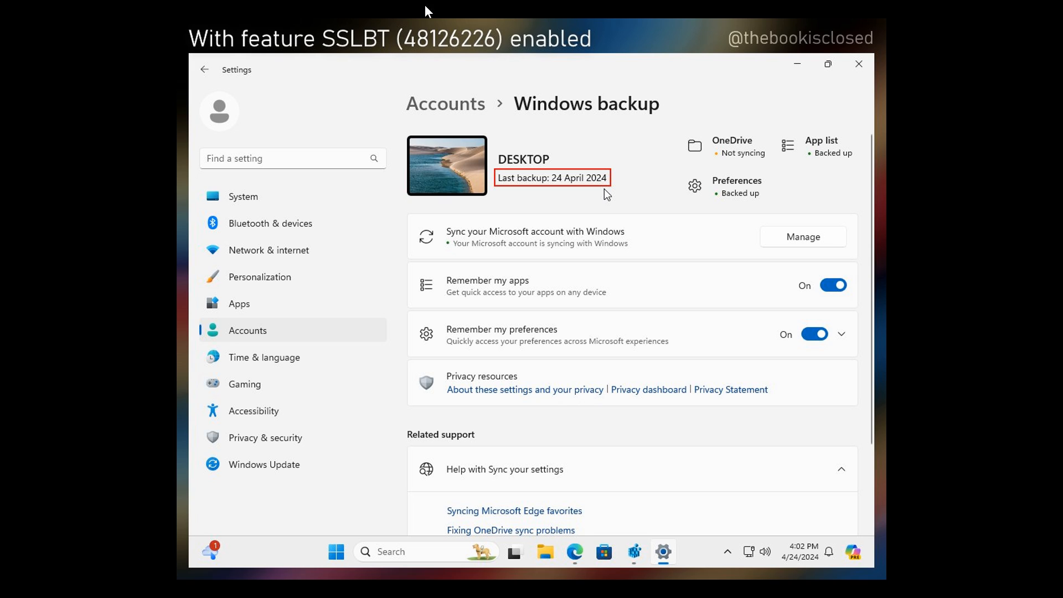
mouse_move(621, 58)
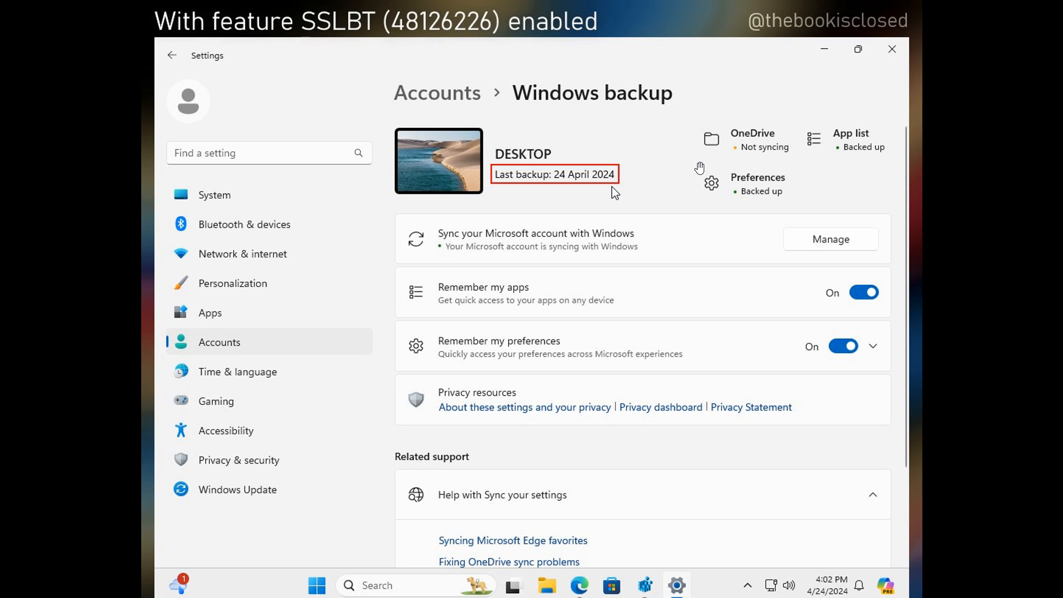
mouse_move(665, 141)
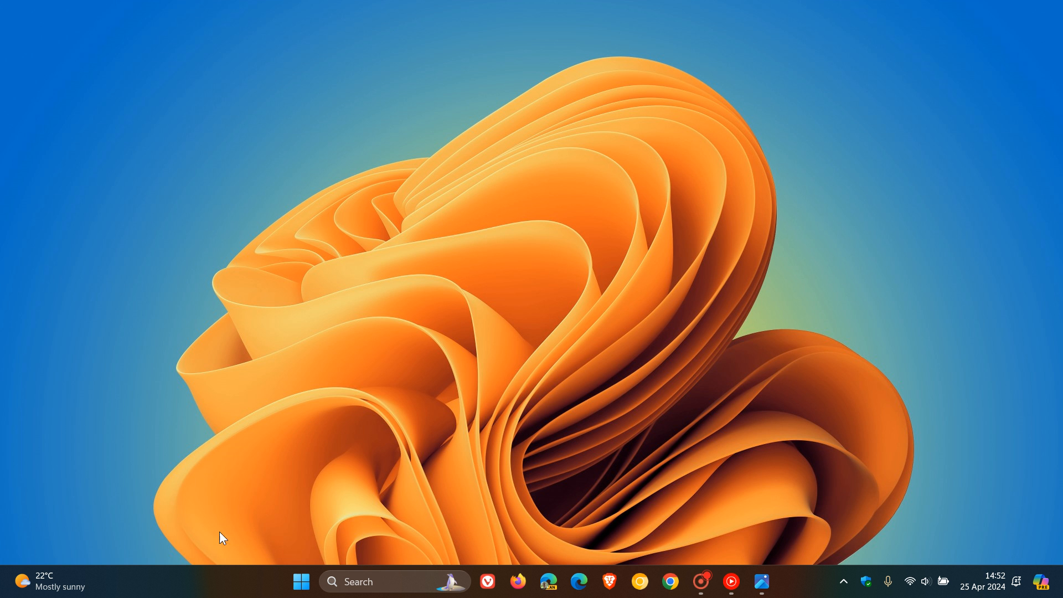
Launch the Settings app from the Start menu's pinned apps
click(301, 582)
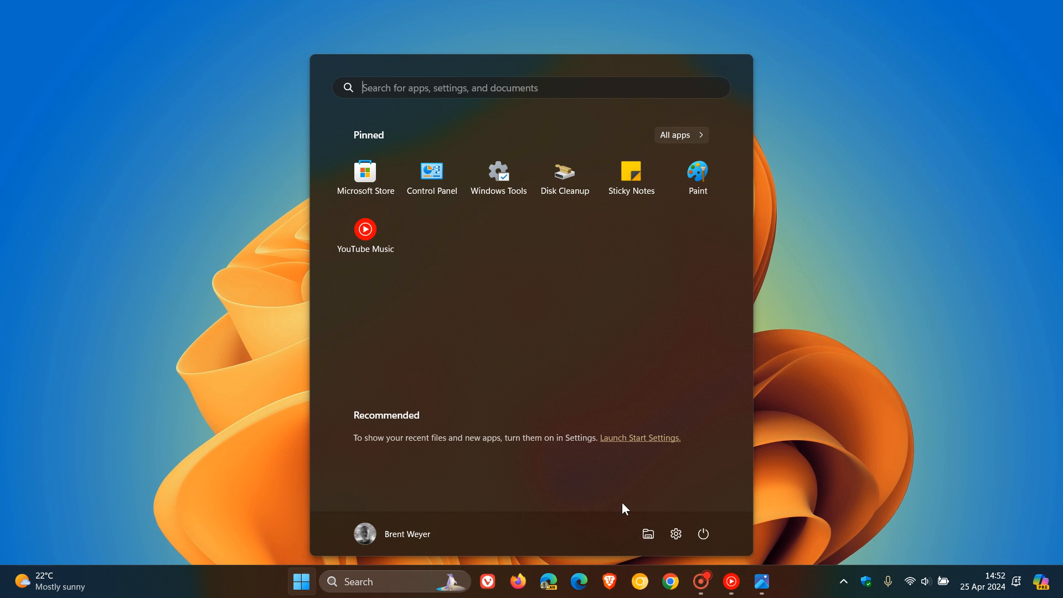
click(674, 535)
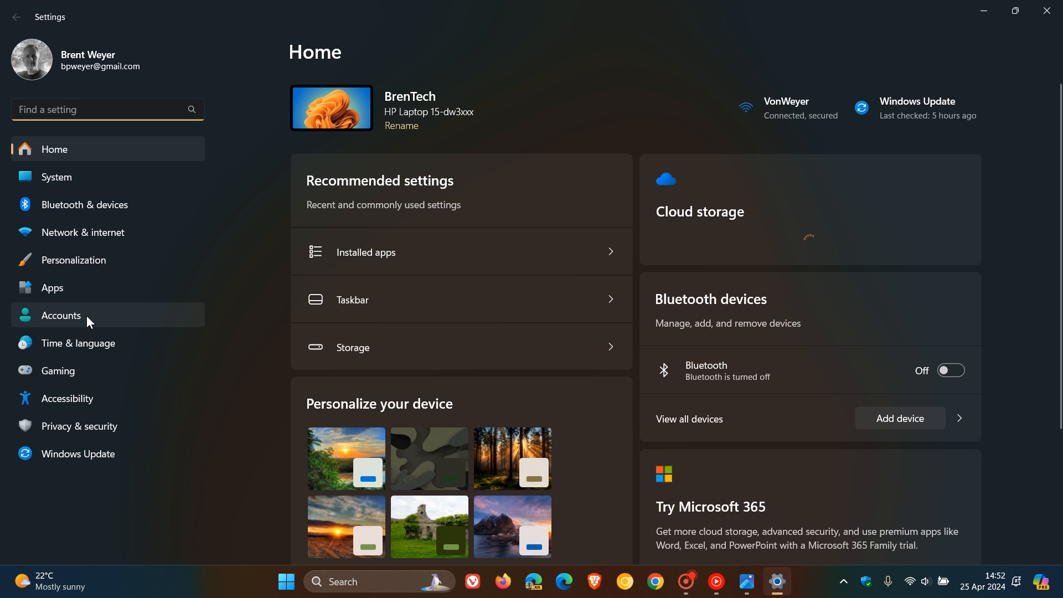
View the Windows backup section under Accounts, then minimize the Settings window
click(60, 315)
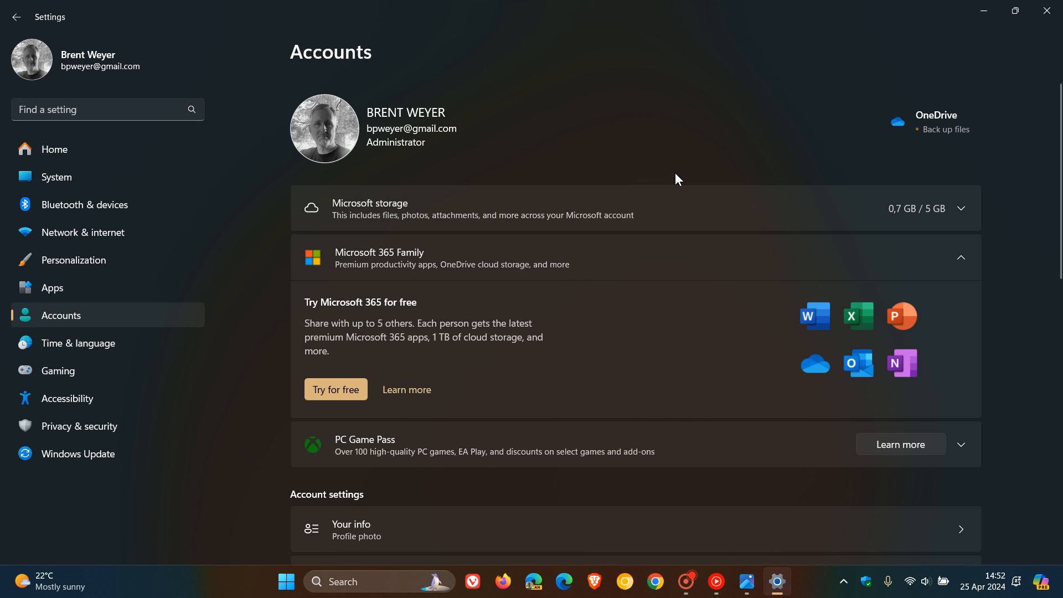
scroll(down, 3)
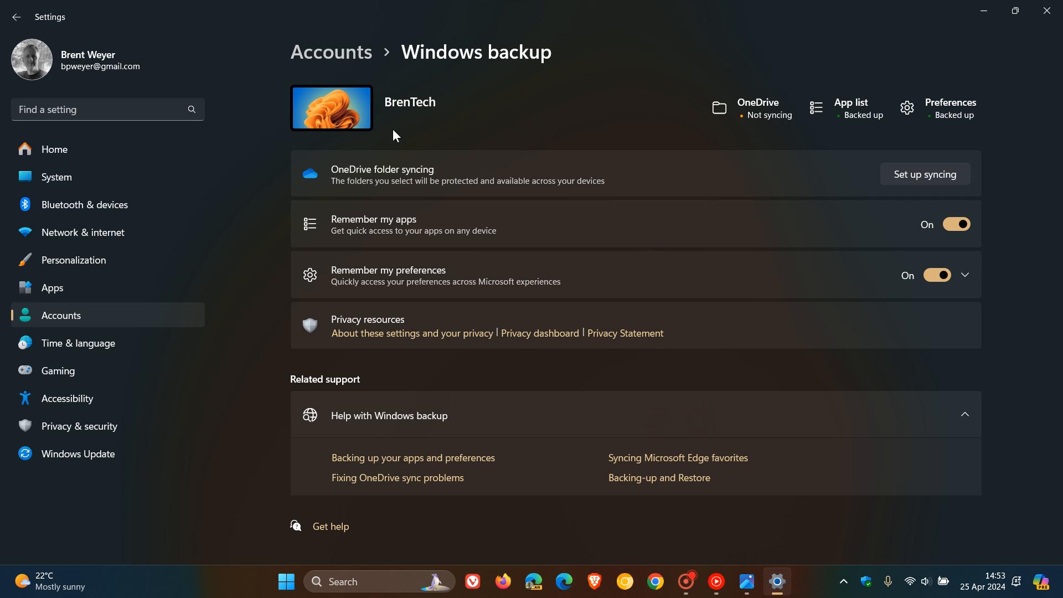
mouse_move(446, 137)
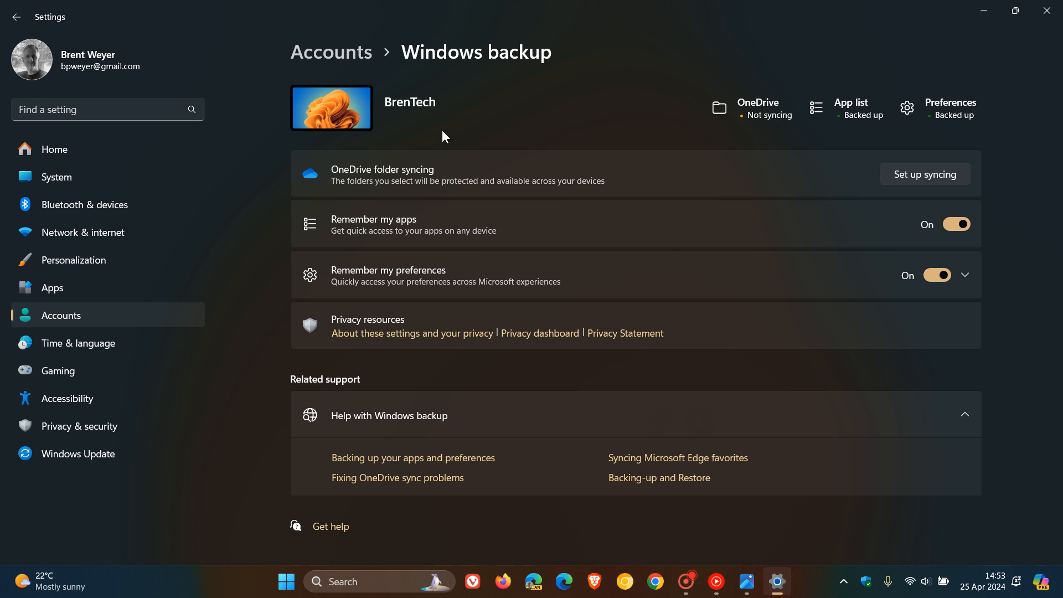
mouse_move(984, 11)
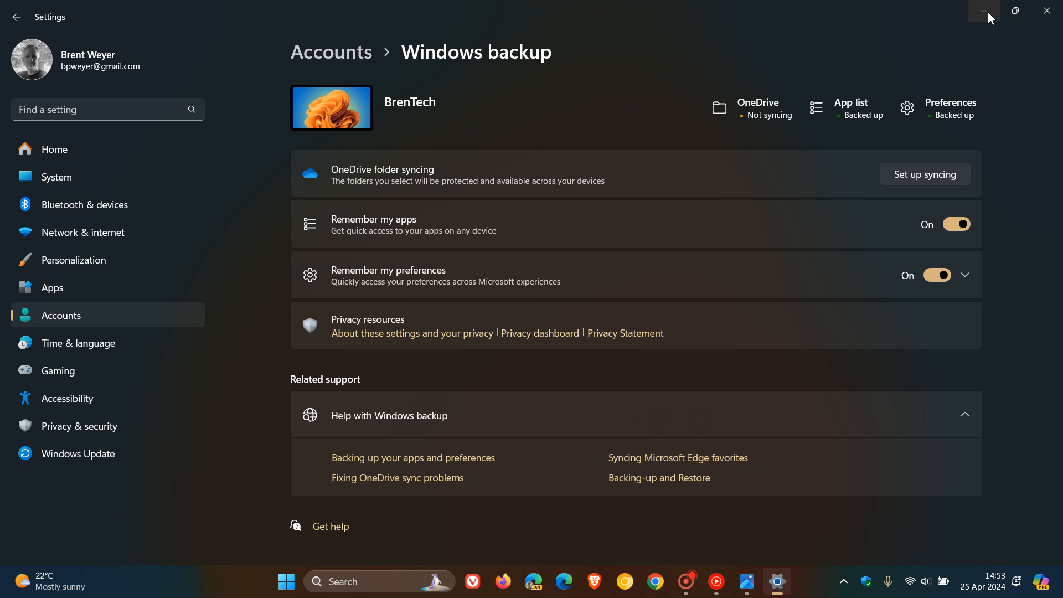
click(986, 12)
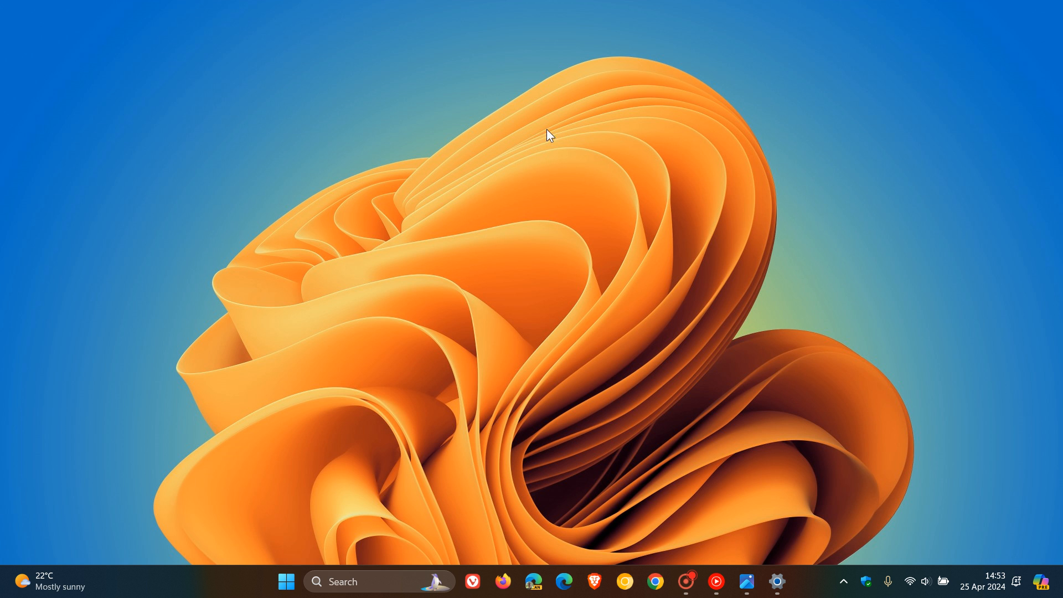
mouse_move(853, 226)
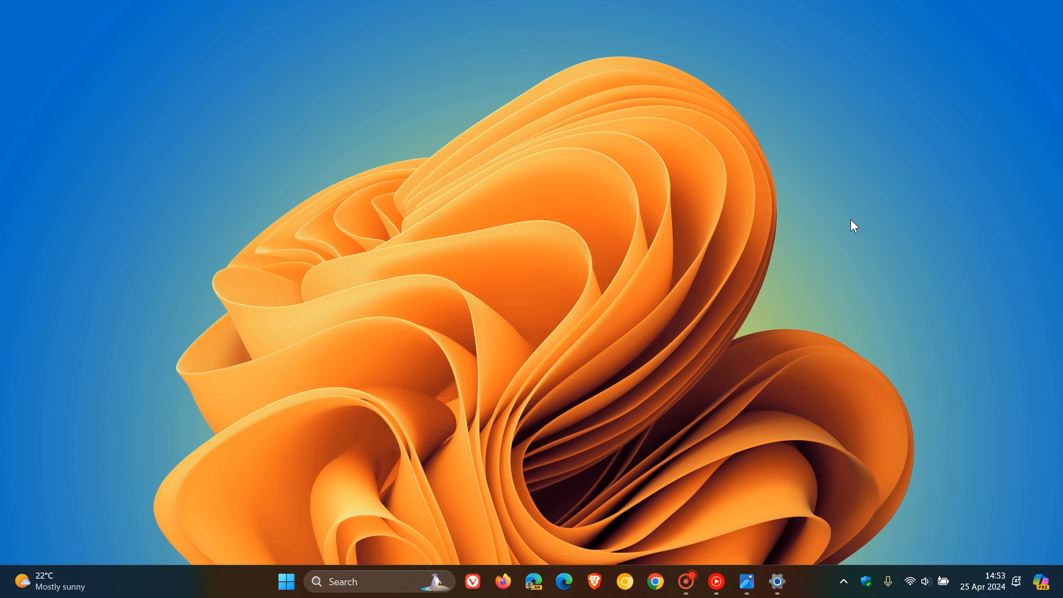